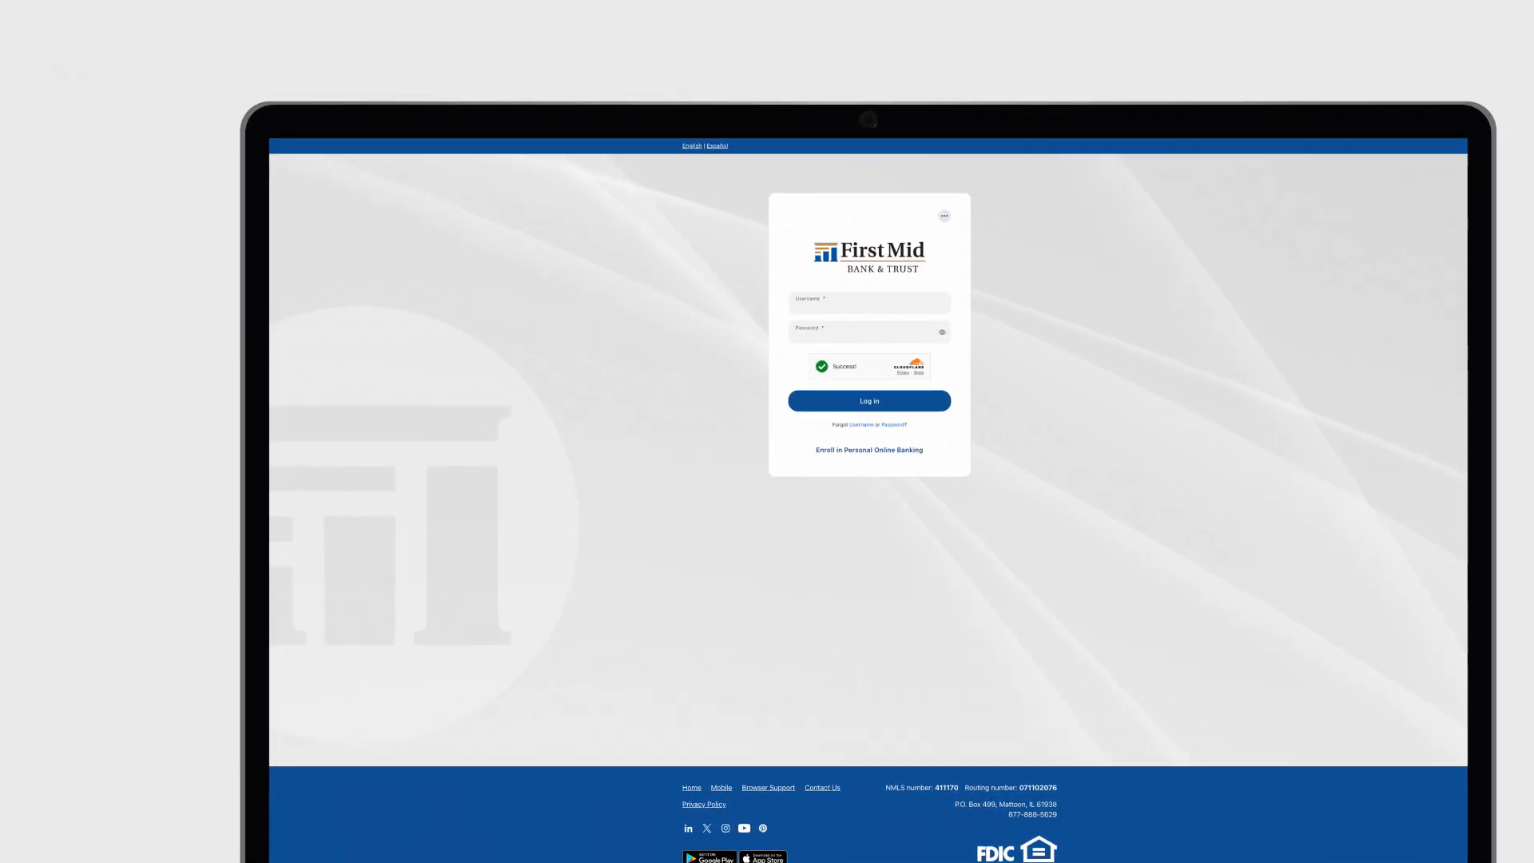
Log in to First Mid online banking with the completed credentials and captcha
click(868, 400)
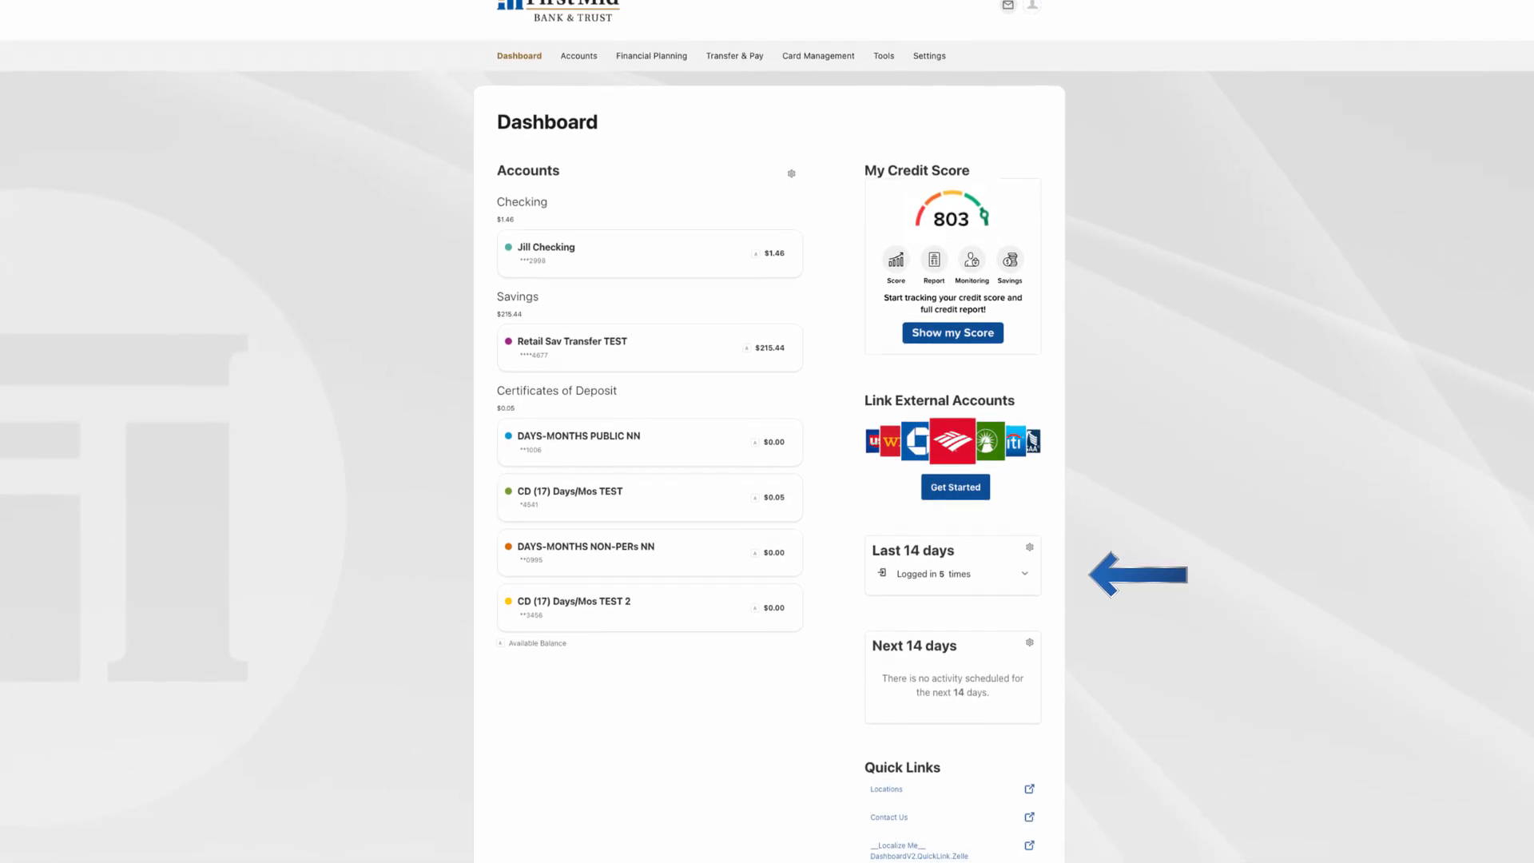
scroll(down, 3)
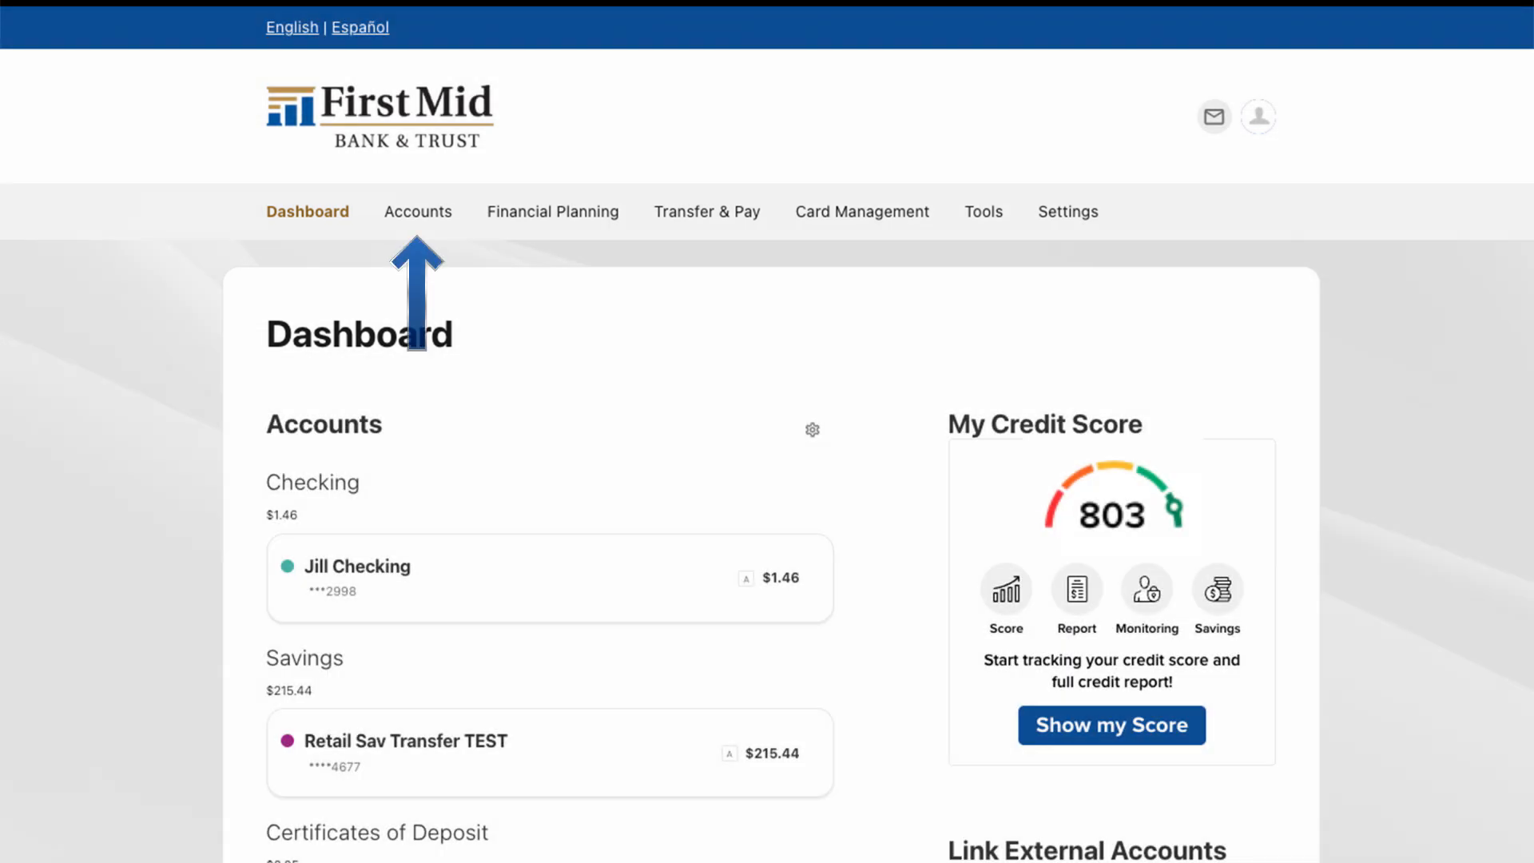
mouse_move(707, 211)
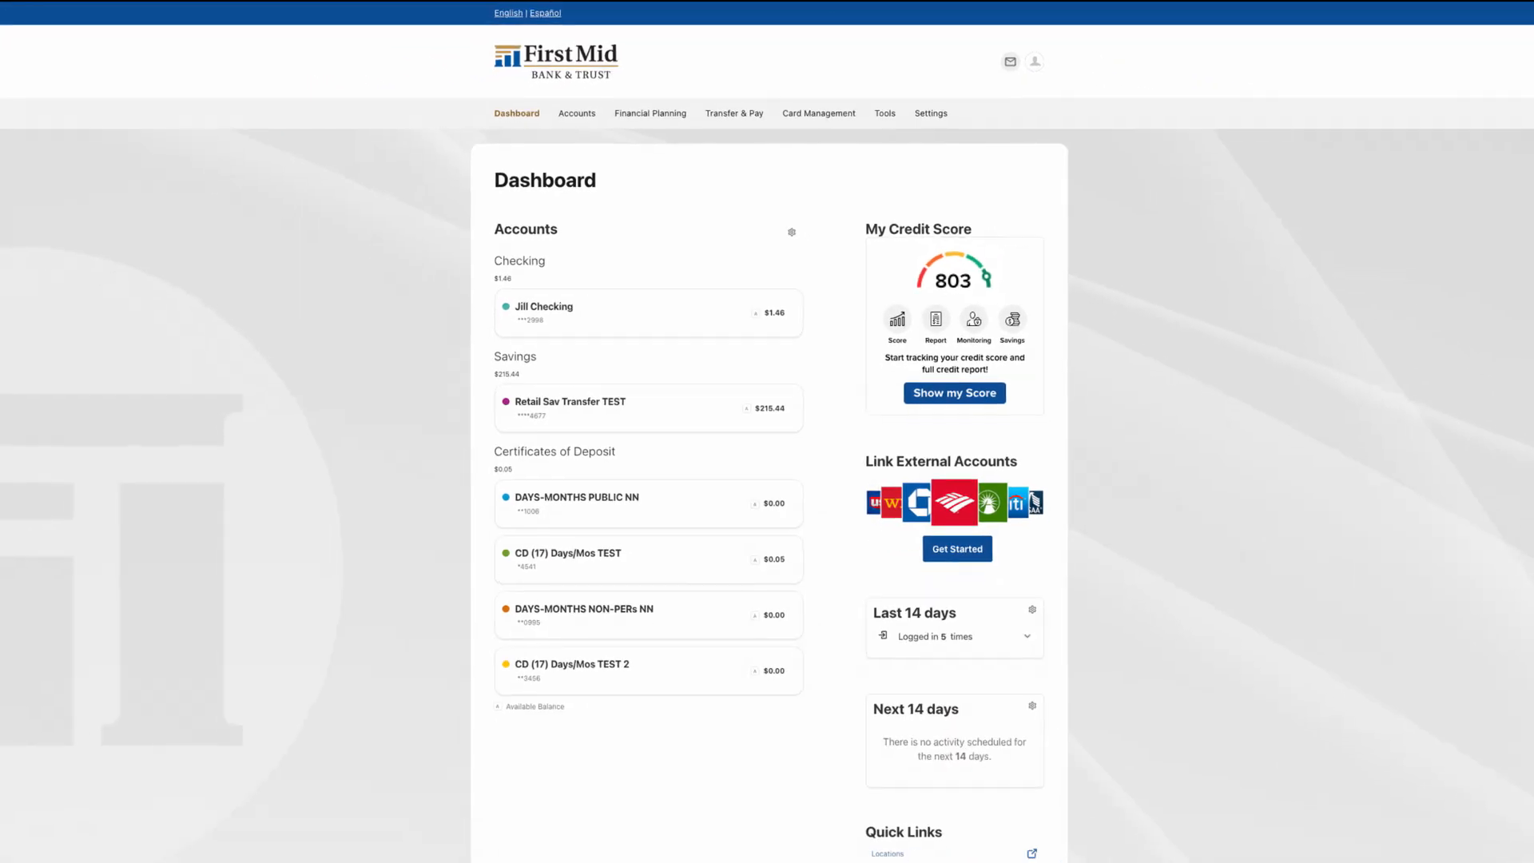
Go to Profile Settings from the Settings dropdown
click(929, 113)
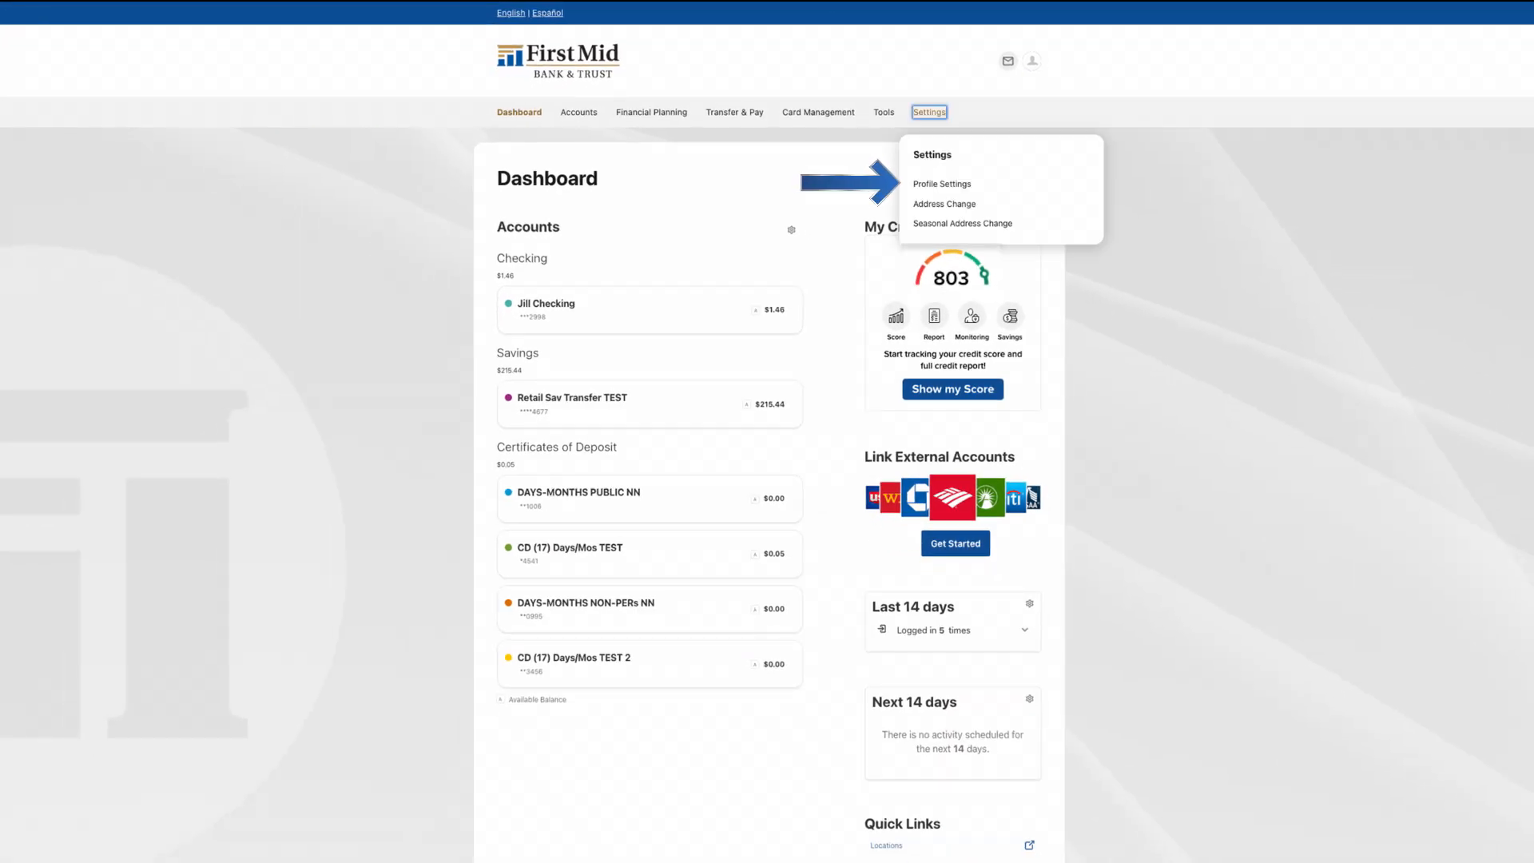
click(941, 184)
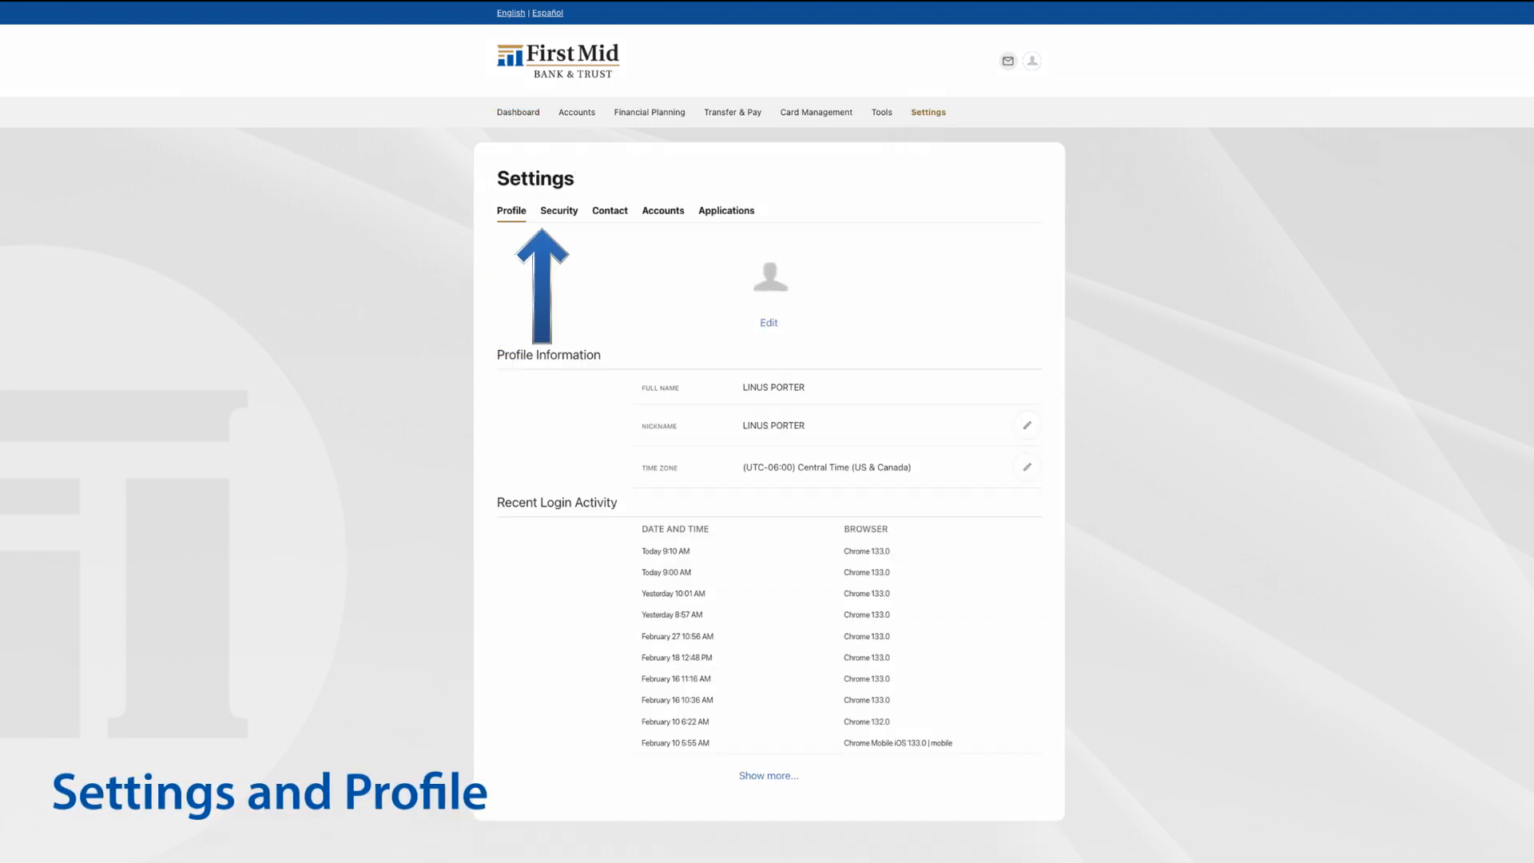
View the Security, Contact and Accounts tabs, then edit the checking account's details
click(559, 210)
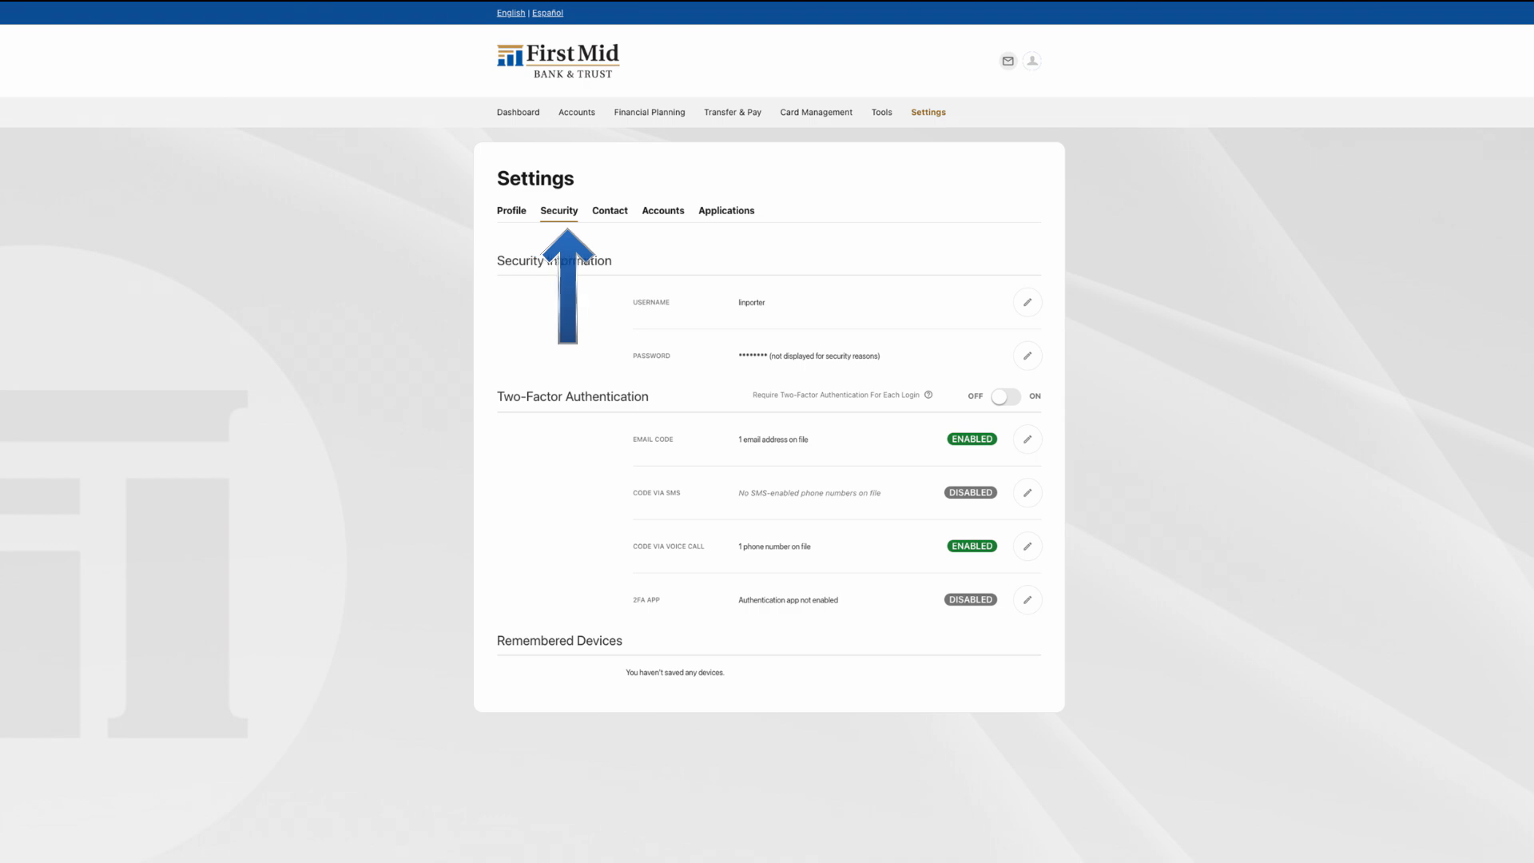
click(609, 210)
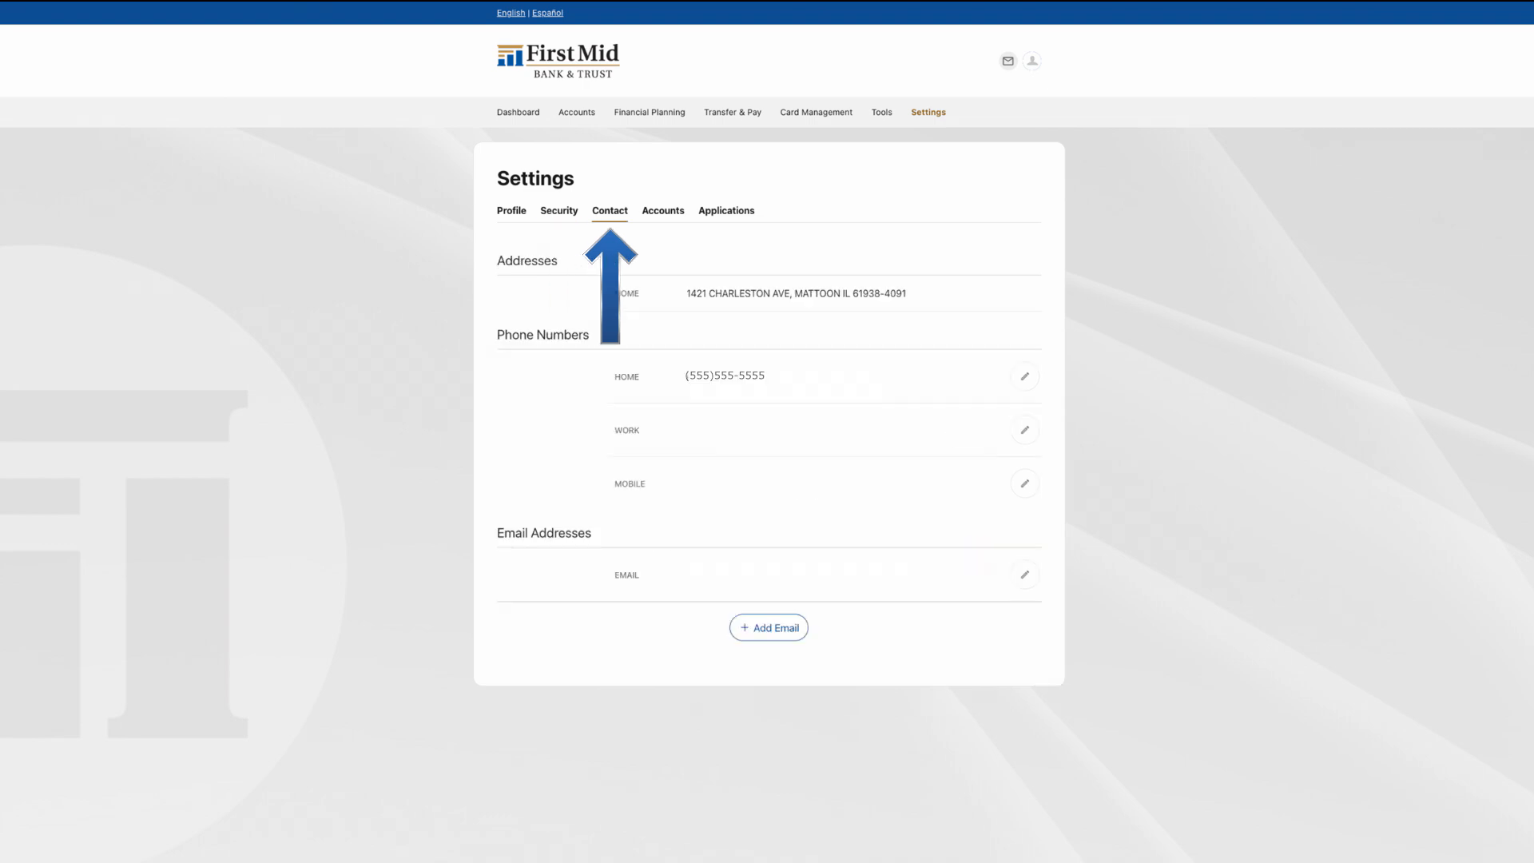
click(663, 210)
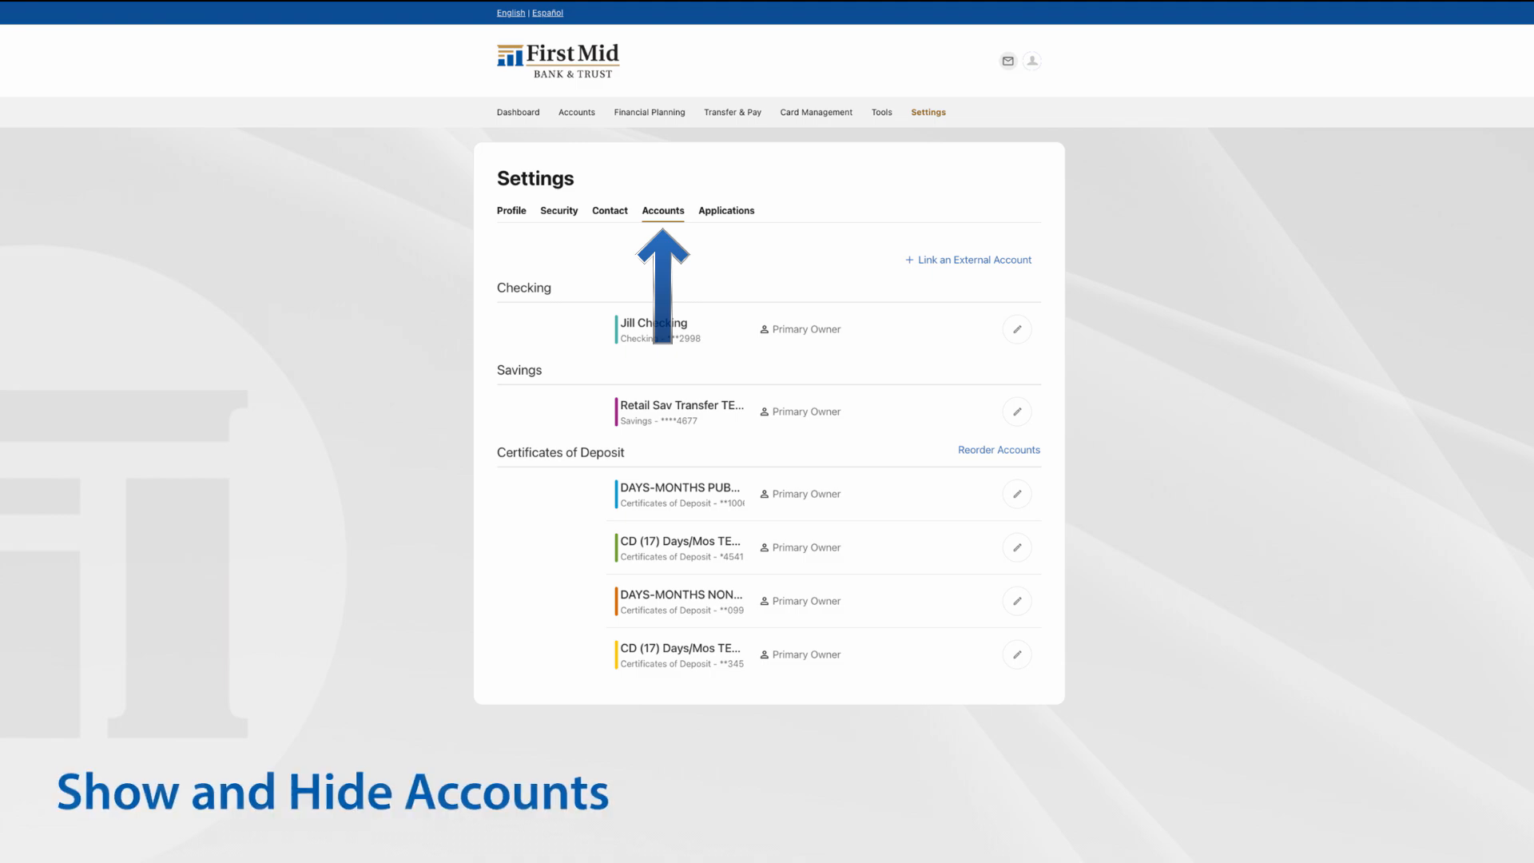
click(1016, 328)
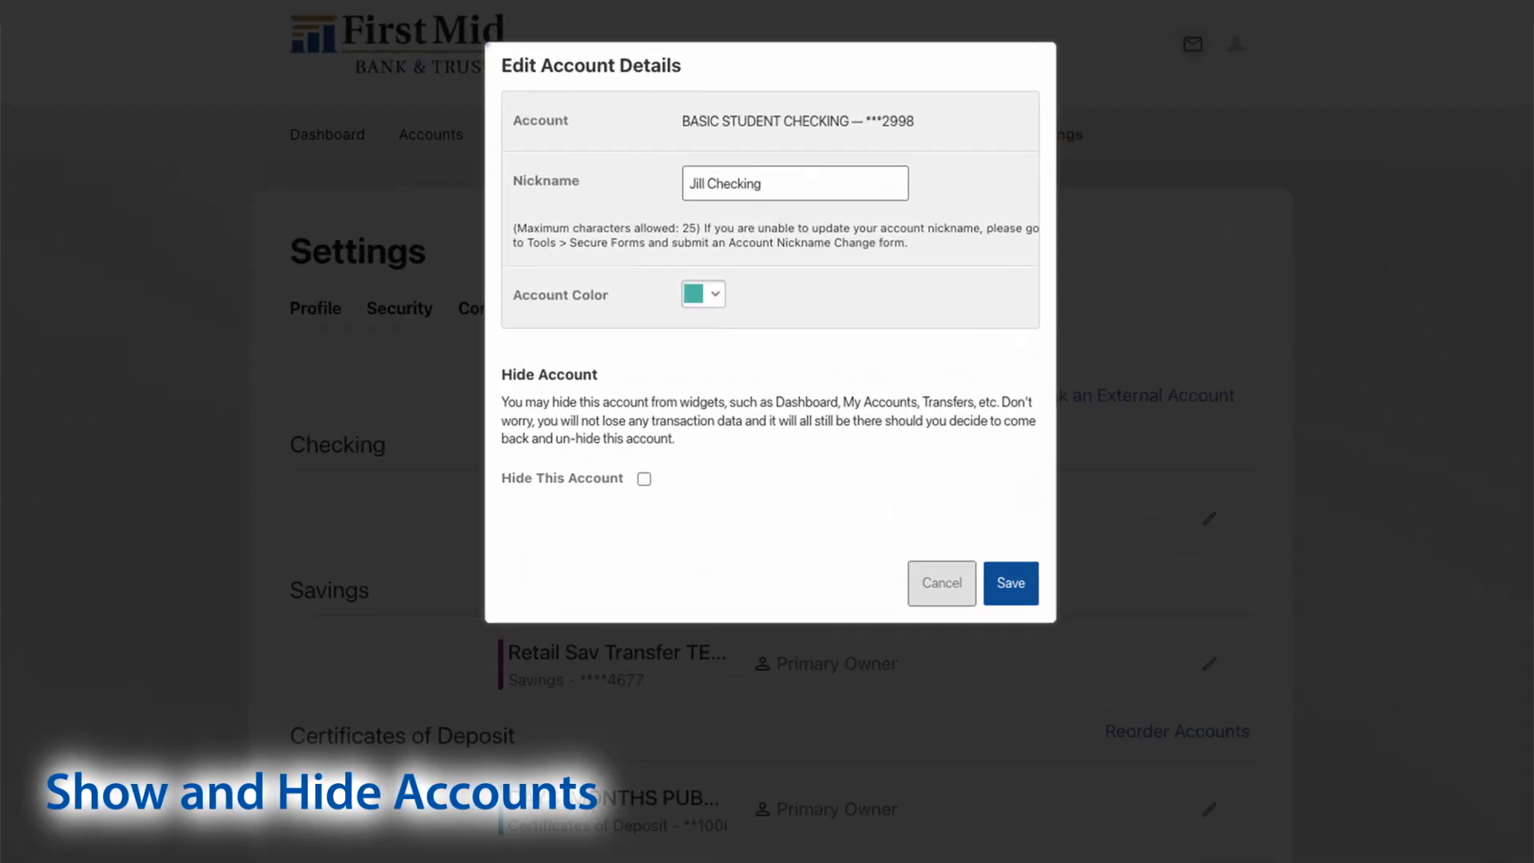